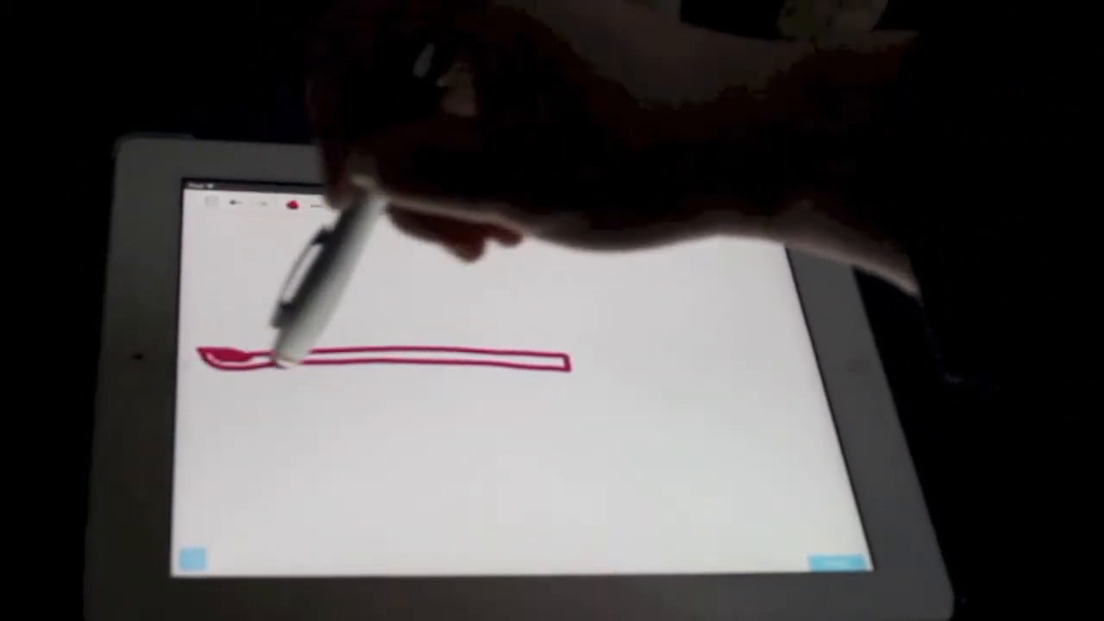
- Draw the black line past the progress-bar knob and handwrite the caption above the bar
click(289, 202)
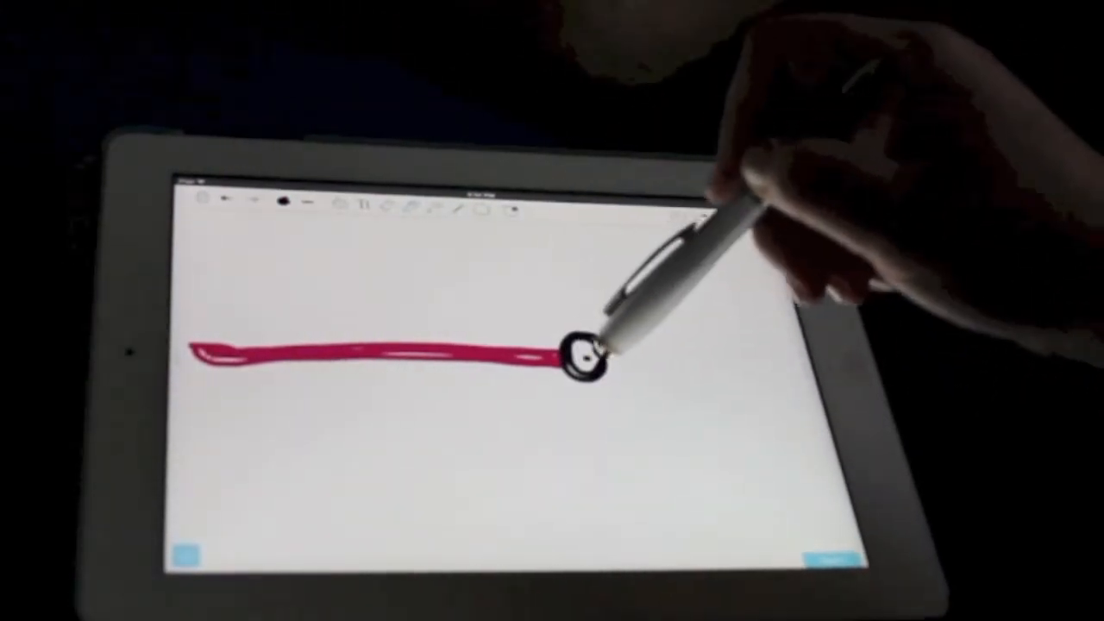
drag(604, 353, 785, 371)
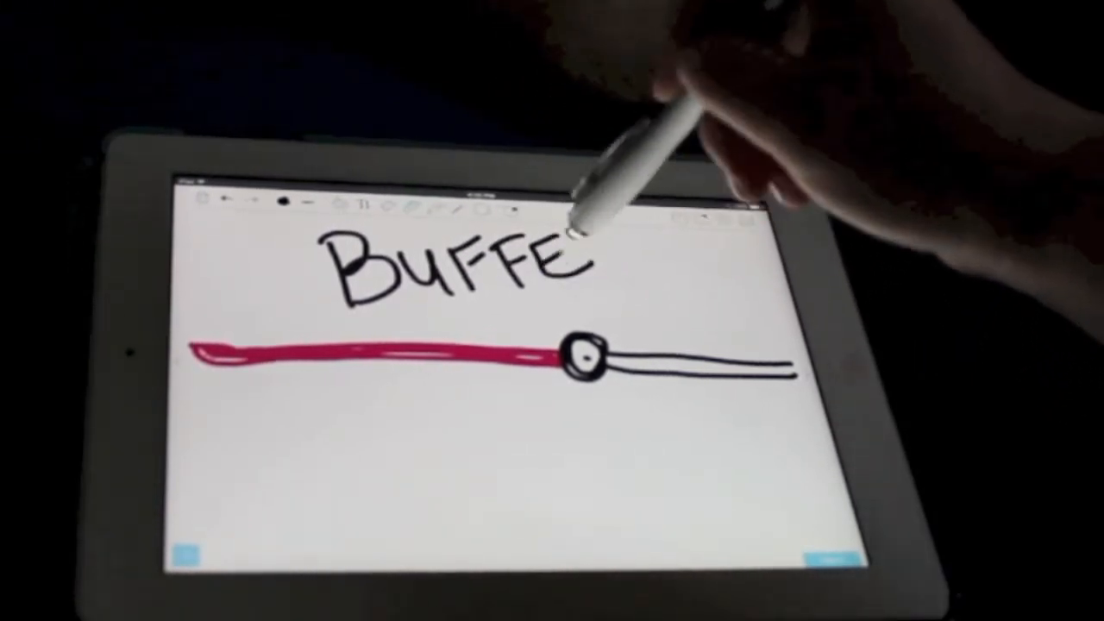
drag(570, 233, 483, 319)
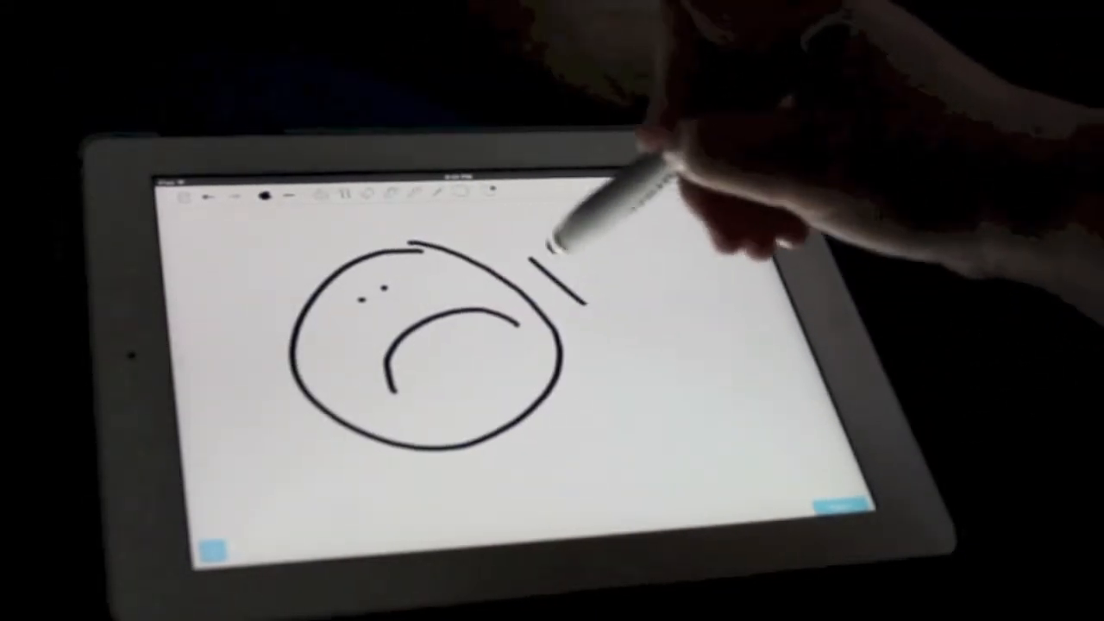
- Add a black stroke beside the sad face on the fresh canvas
drag(552, 267, 716, 344)
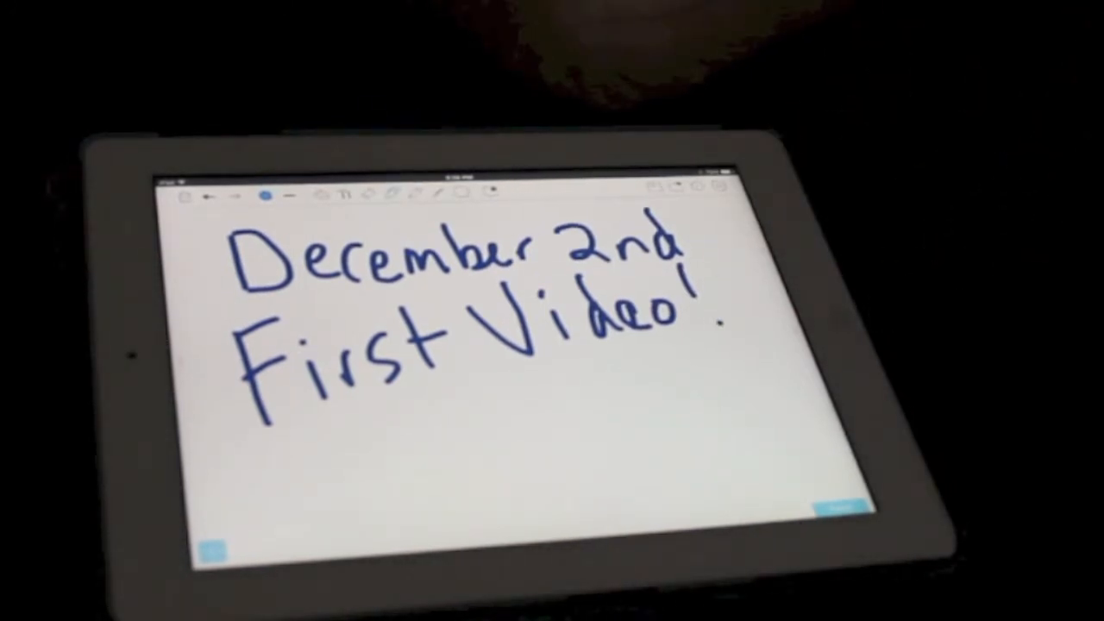
- Write 'December 2nd First Video!' in blue, then finish the 24,000+ 'Awesome videos' note
drag(414, 380, 638, 483)
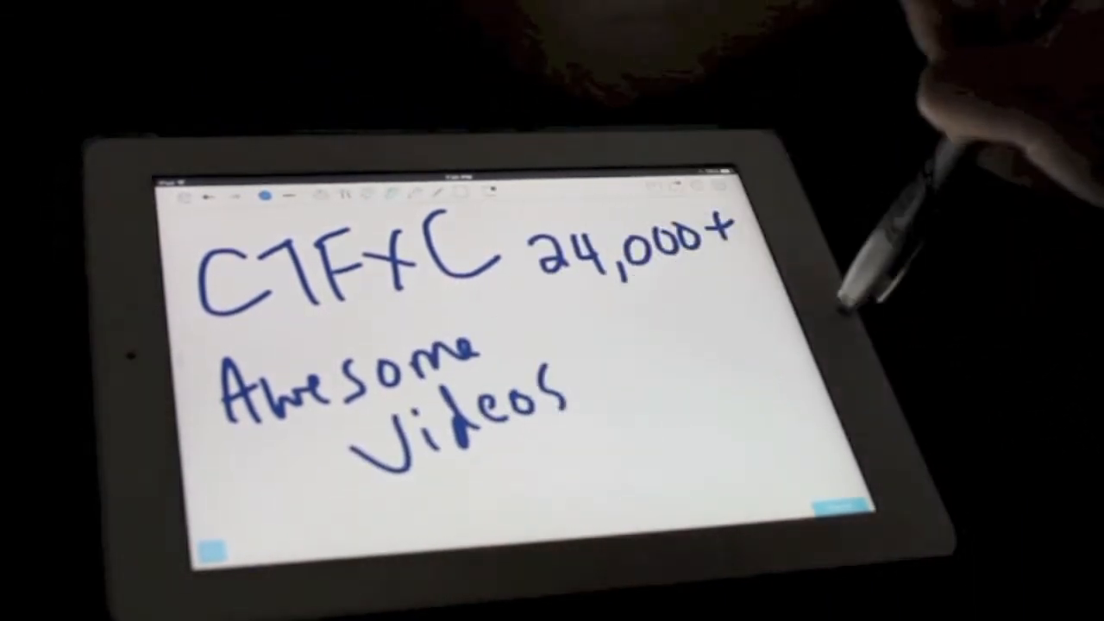
drag(613, 405, 682, 406)
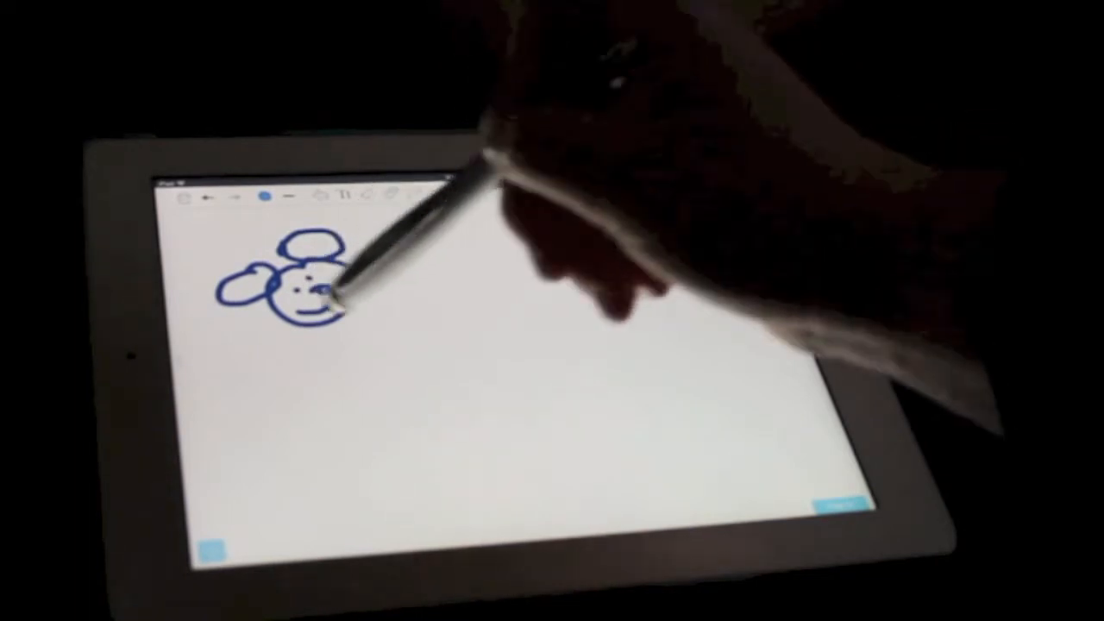
- Draw the features of the blue mouse-like cartoon face
drag(328, 302, 465, 258)
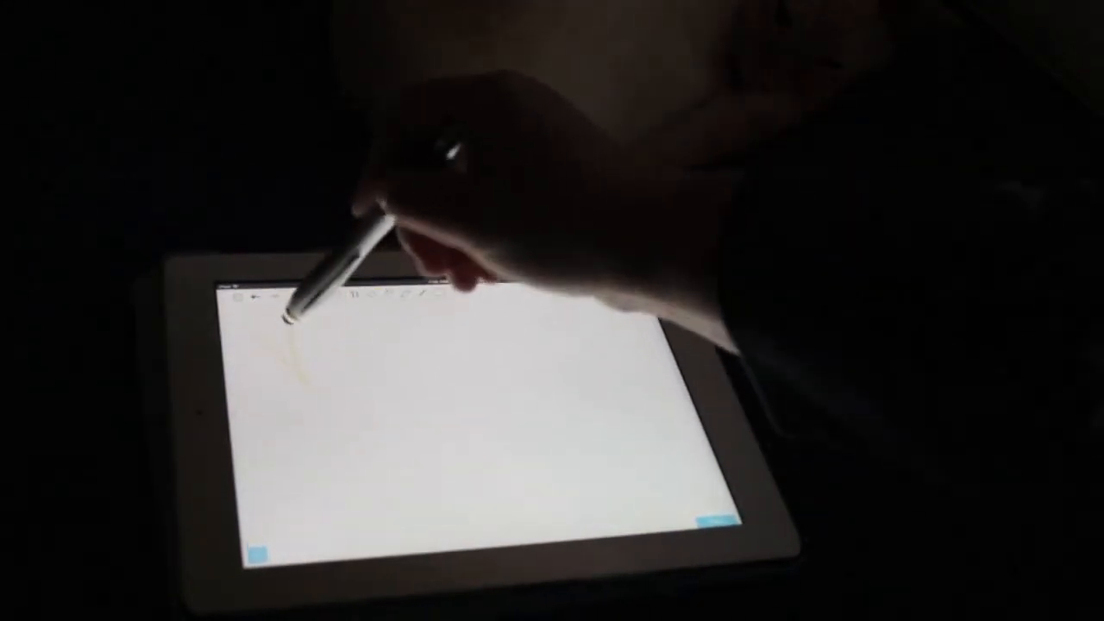
- Write the first yellow letters of the handwritten word on the blank canvas
drag(285, 336, 323, 388)
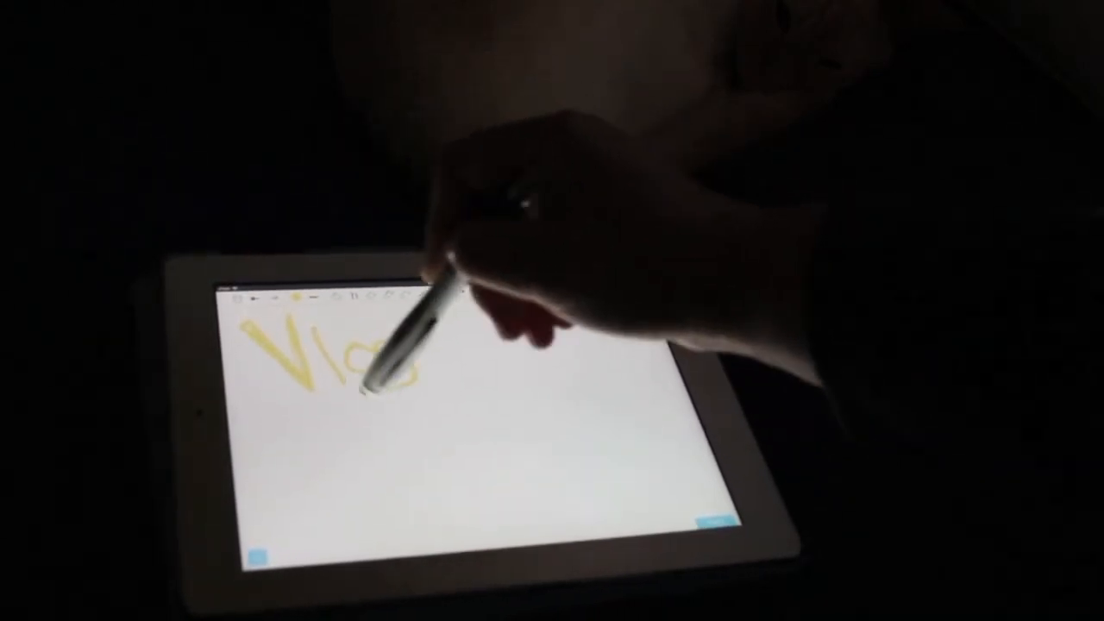
drag(388, 362, 518, 362)
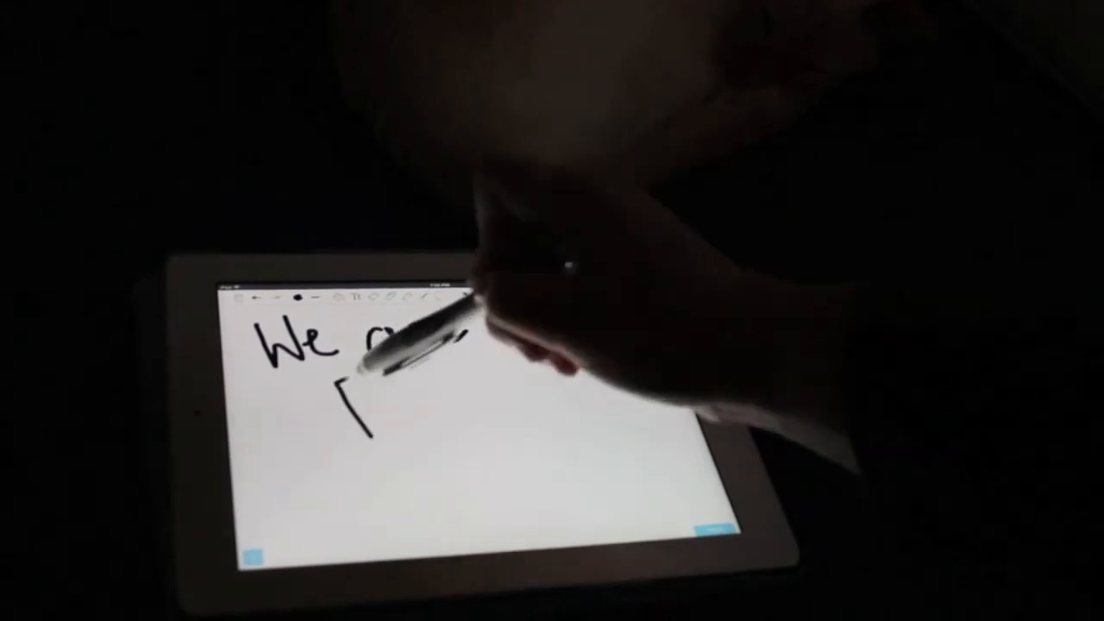
- Finish the black handwritten words, then fill in the red heart
drag(388, 345, 345, 475)
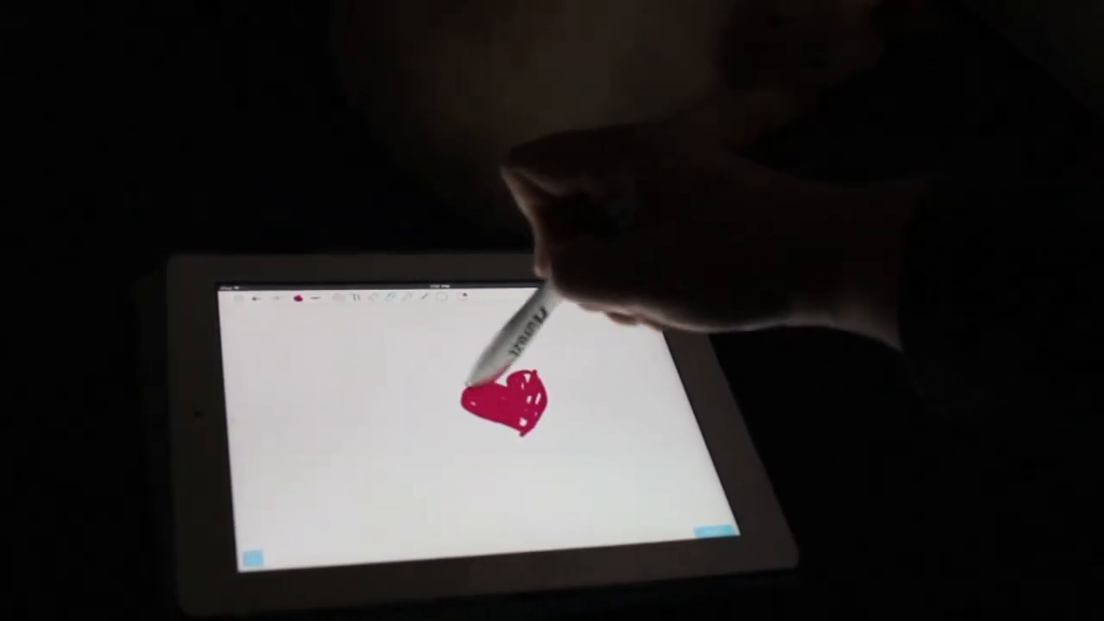
drag(518, 397, 682, 380)
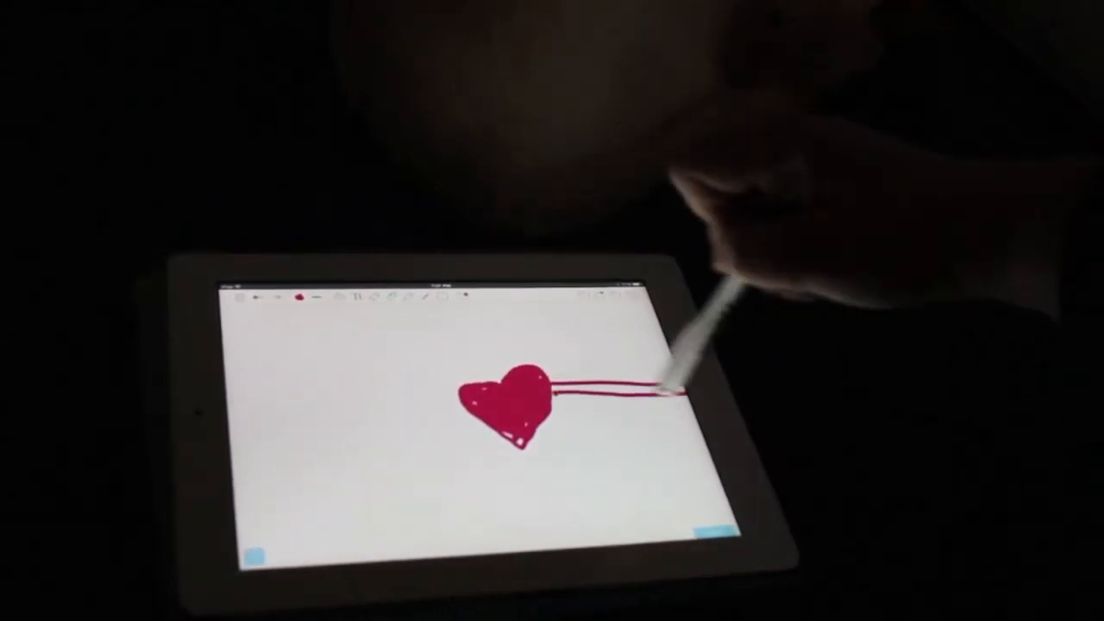